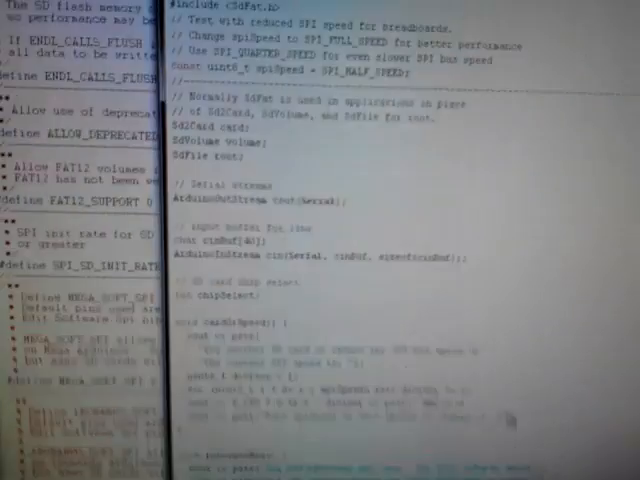
scroll("down", 3)
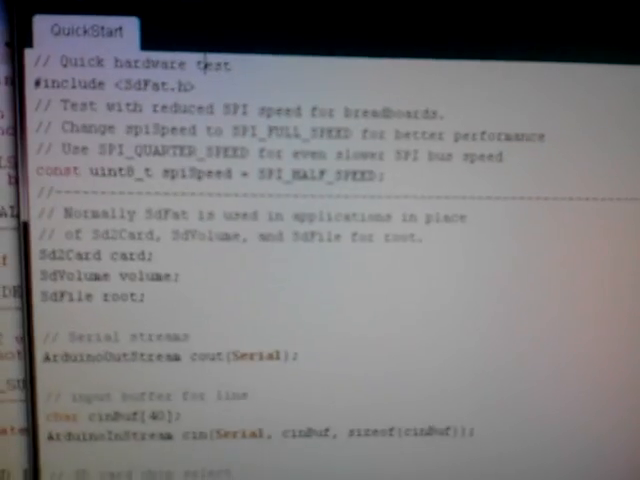
scroll("down", 3)
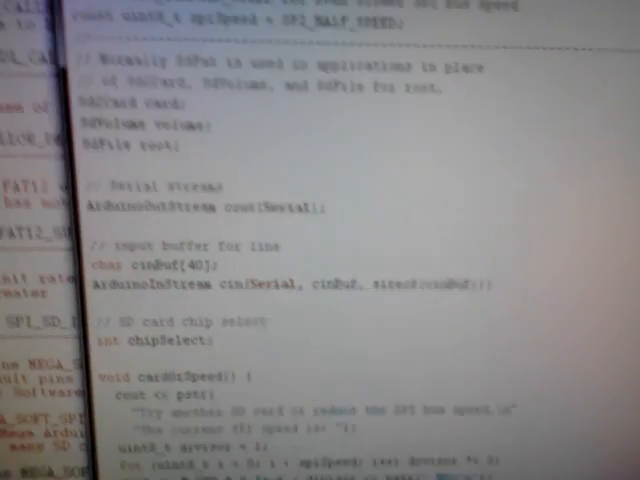